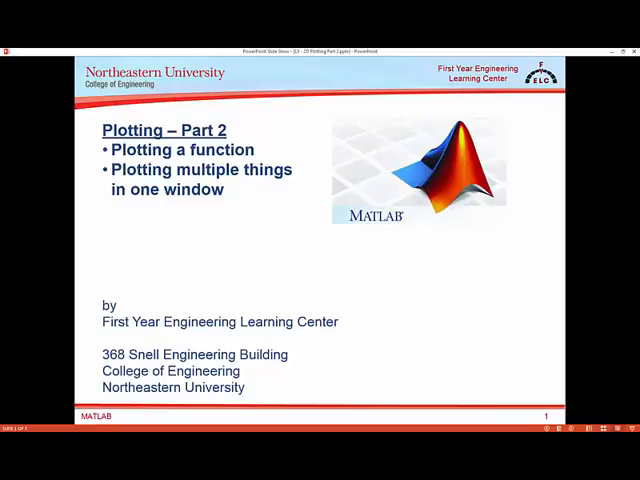
Advance past the Plotting – Part 2 title slide in the slide show
key(right)
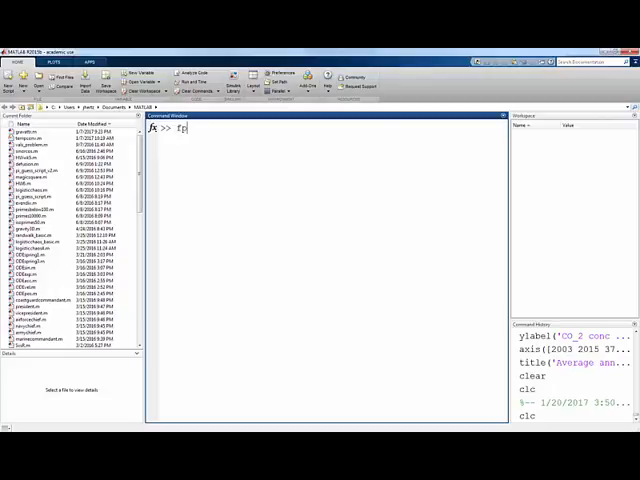
Enter fplot('x^2*cos(x)', [-2*pi 2*pi]) in the Command Window
text(plot)
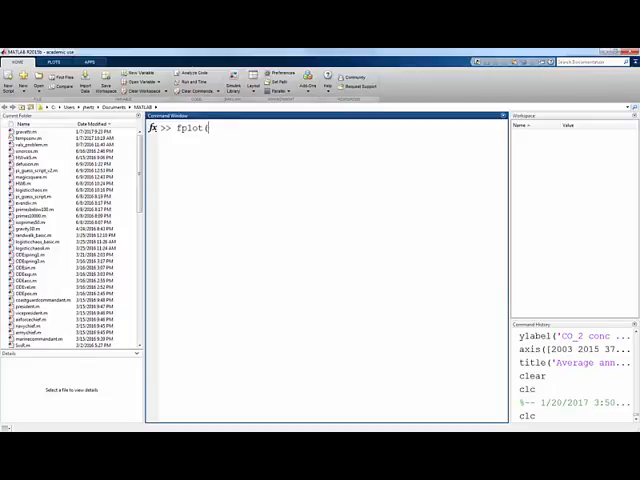
text(()
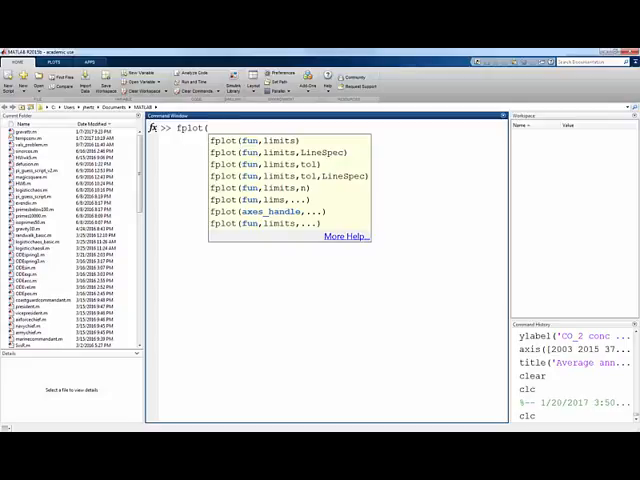
mouse_move(528, 153)
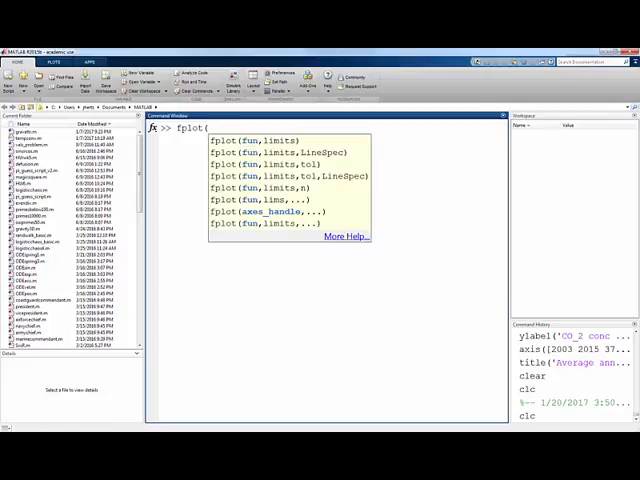
text(')
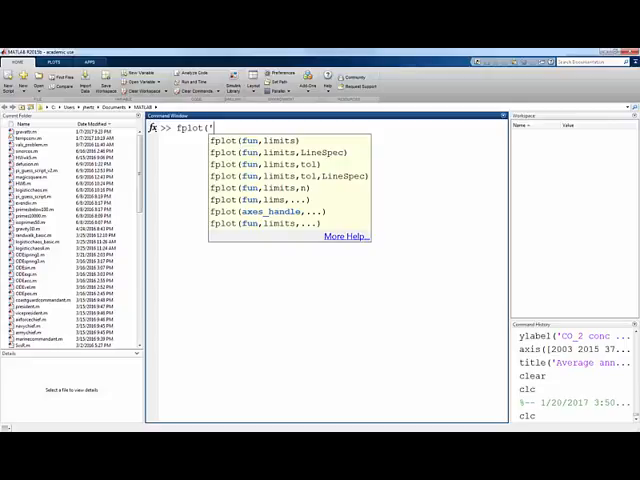
text(x')
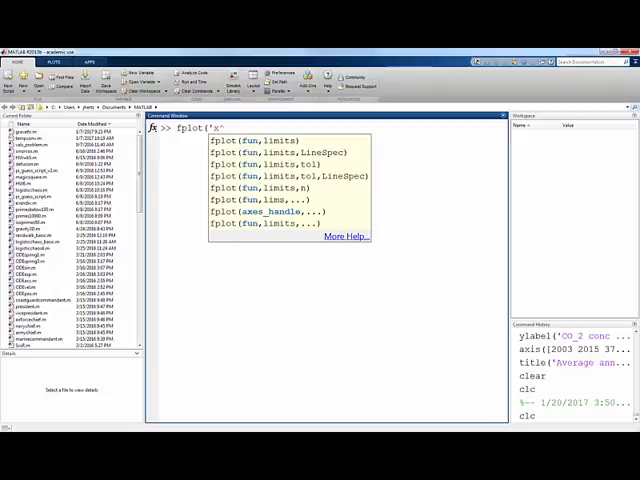
text(^2)
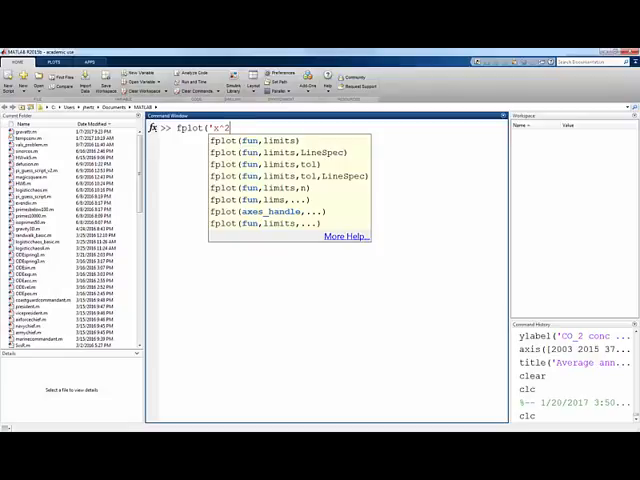
text(*co)
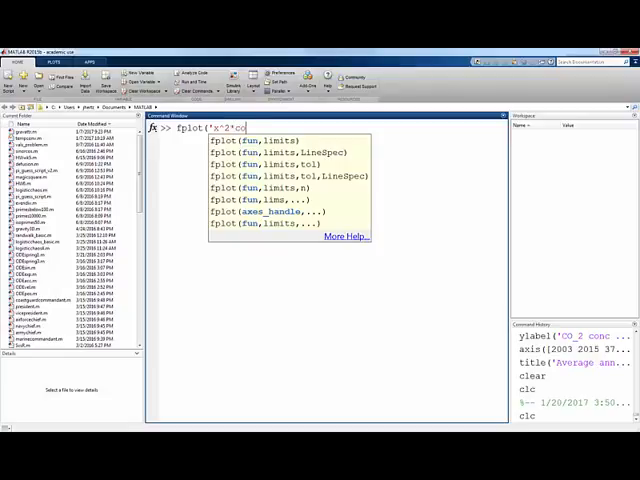
text(s(x)')
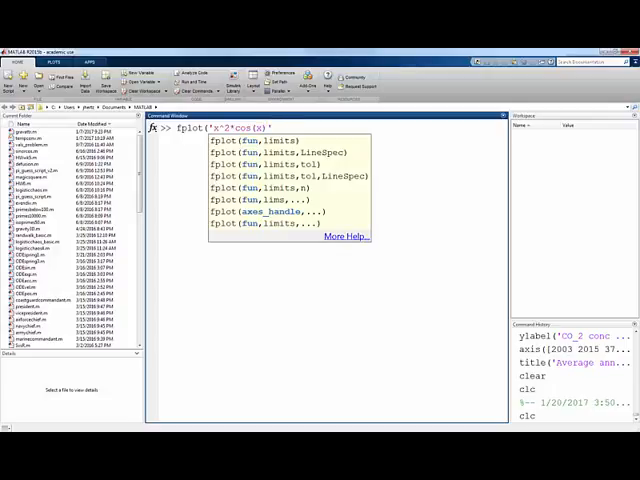
text(, [-2*)
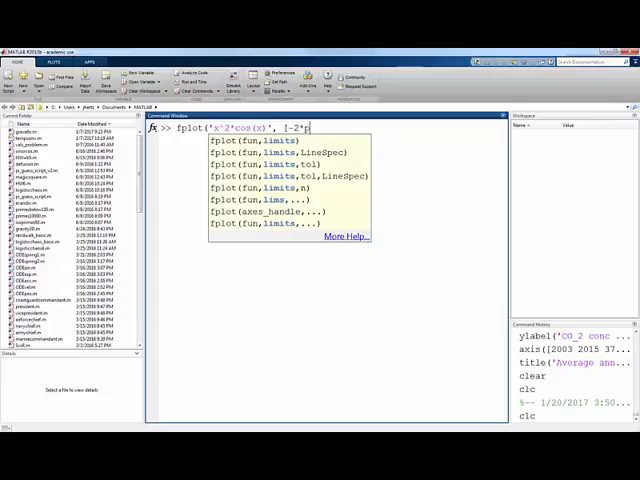
text(pi)
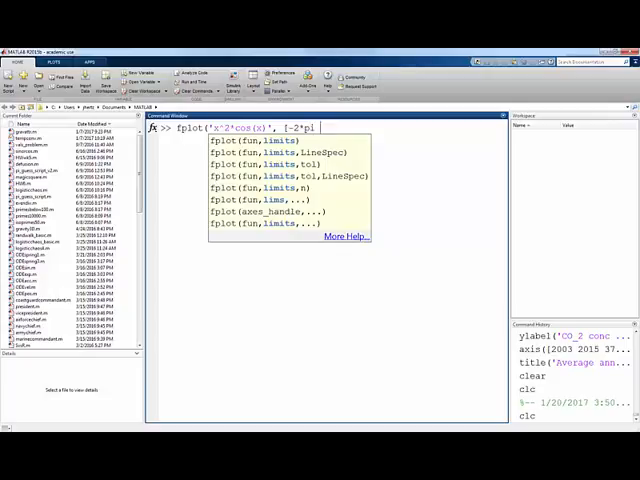
text(2*pi]))
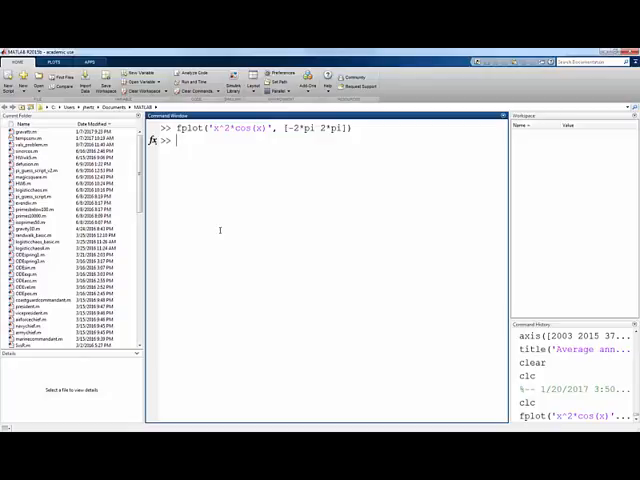
Define the range x = -2*pi:0.01:2*pi
text(x=)
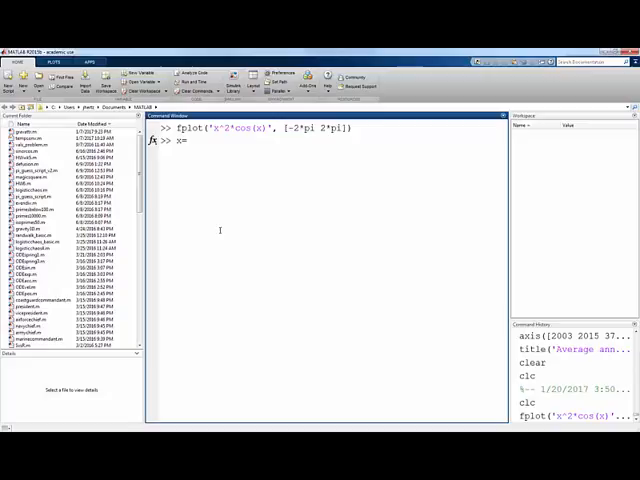
text(-2*pi)
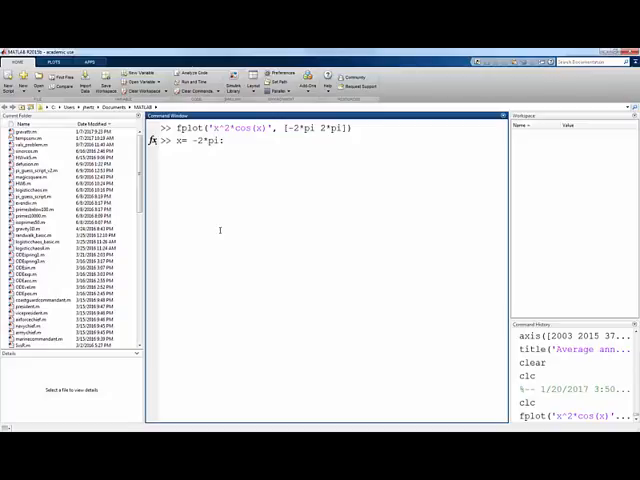
text(:0.01)
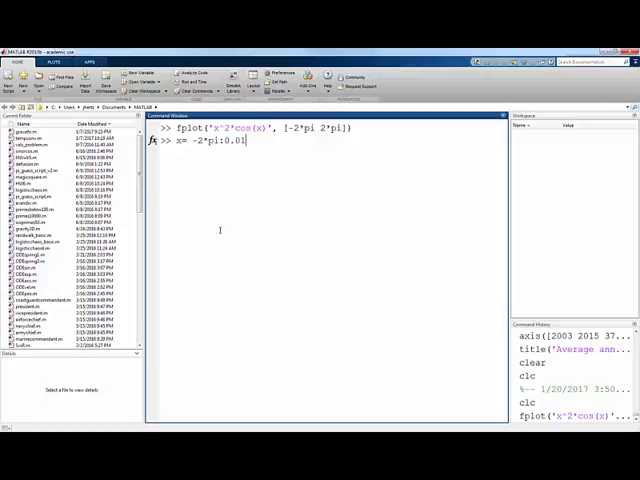
text(:2*pi;)
text(y =)
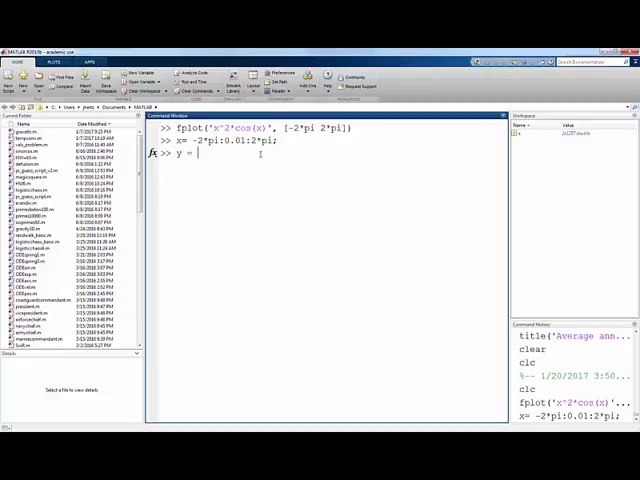
Define y = x.^2 .* cos(x) and run plot(x,y)
text(x)
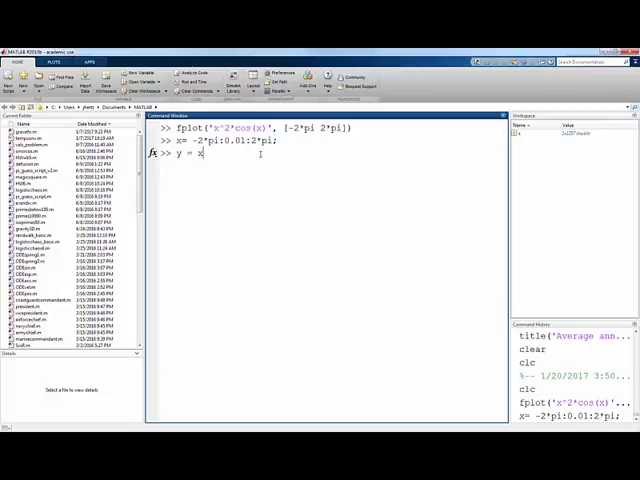
text(.^2)
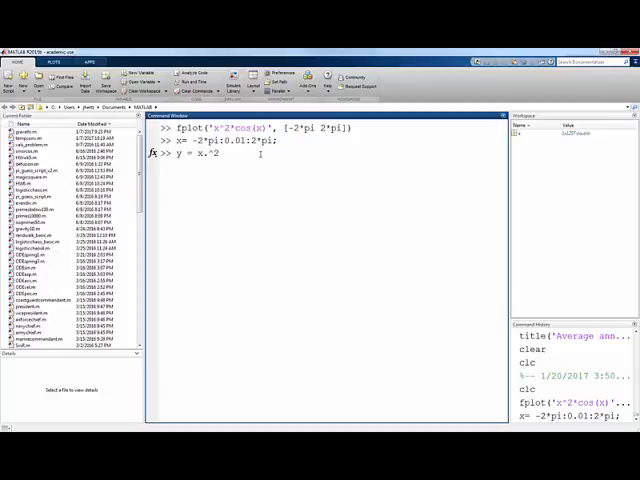
text(.*)
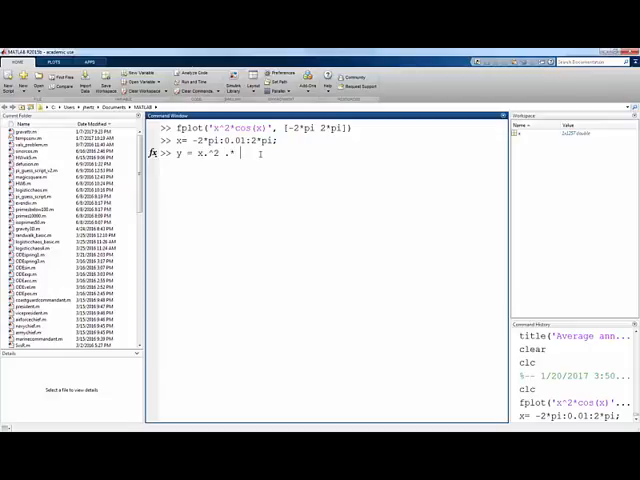
text(cos(x);)
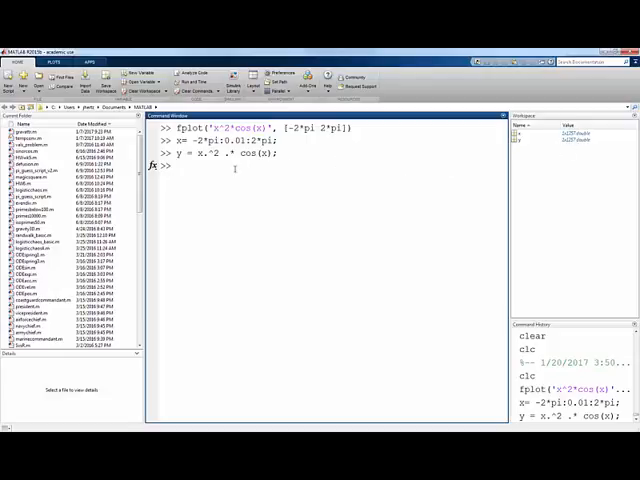
text(plot(x,y)
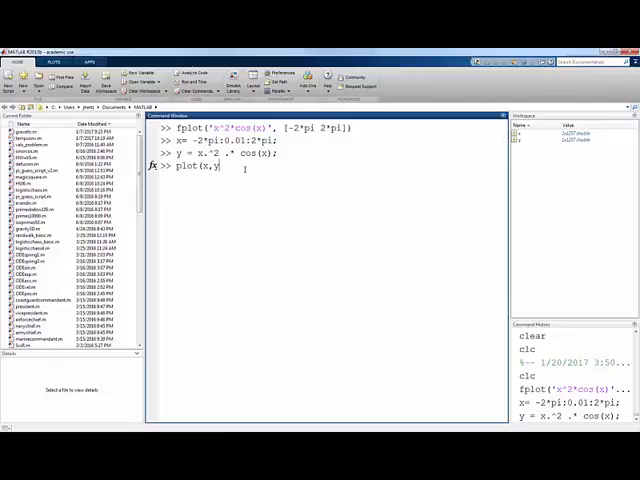
key(enter)
text(ti)
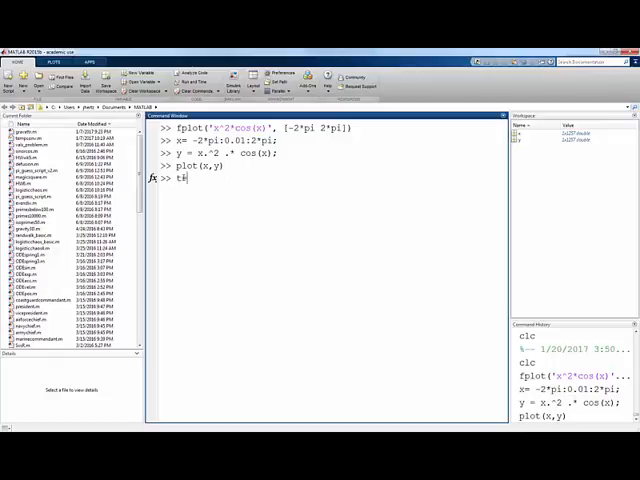
Define t = 0:0.01:100 and x = 4*sin((12/13)*t)
text(0)
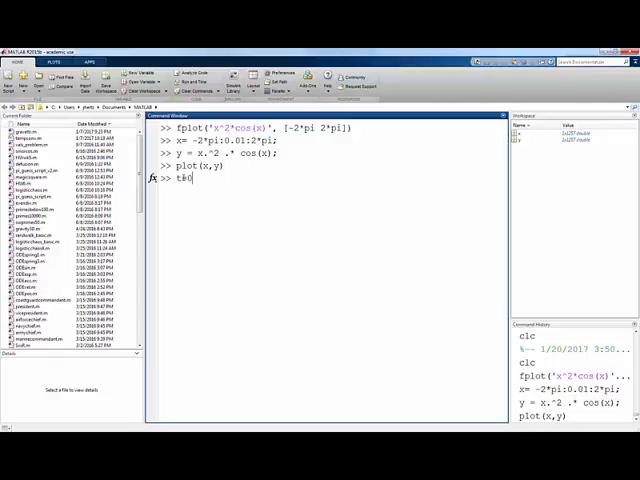
text(:0.01:100;)
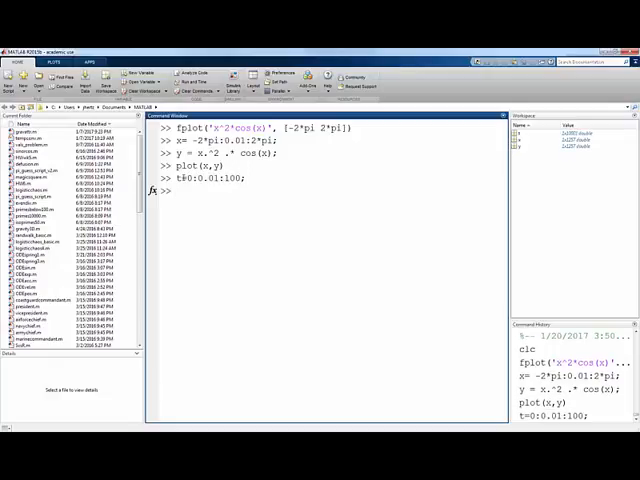
text(x)
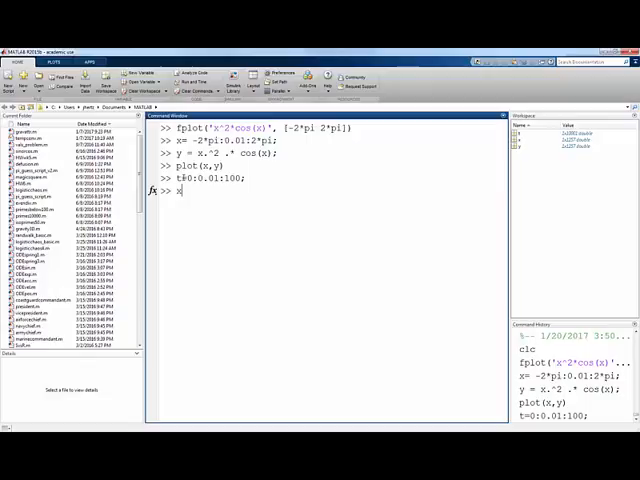
text(x=4)
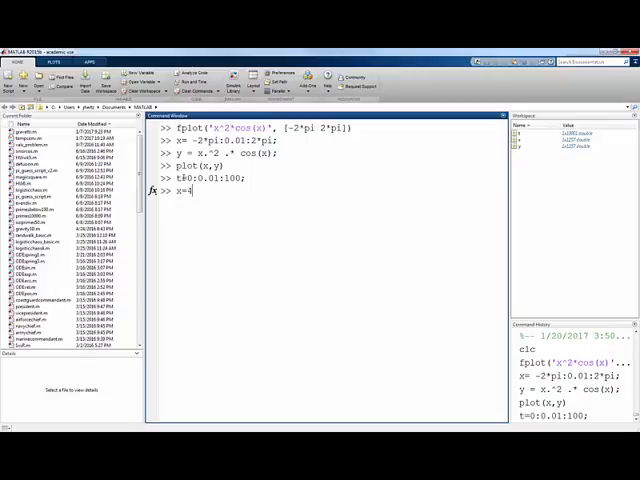
text(*sin)
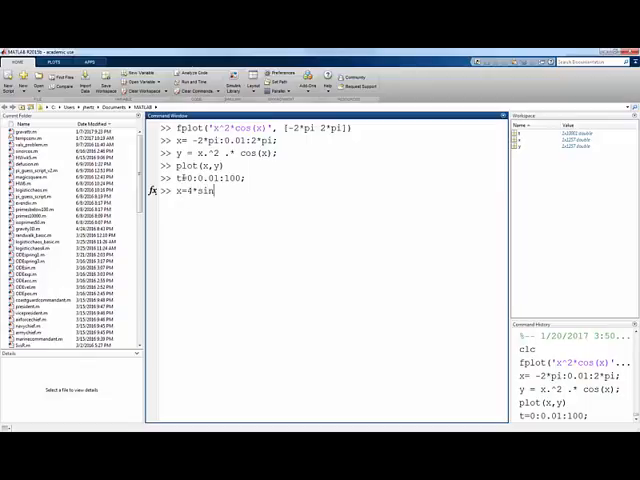
text((12/1)
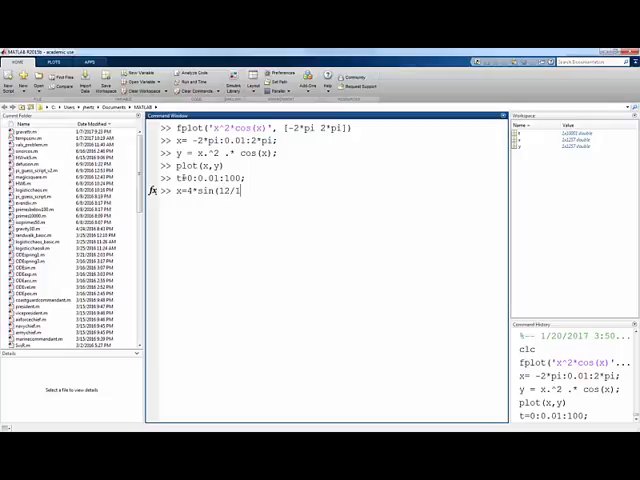
text(3*t);)
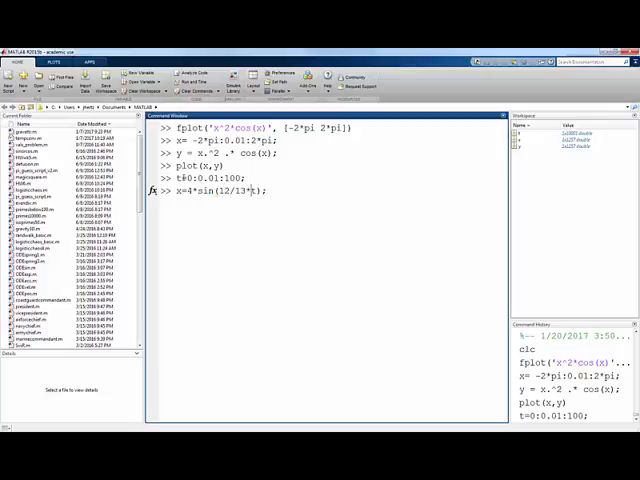
text(()
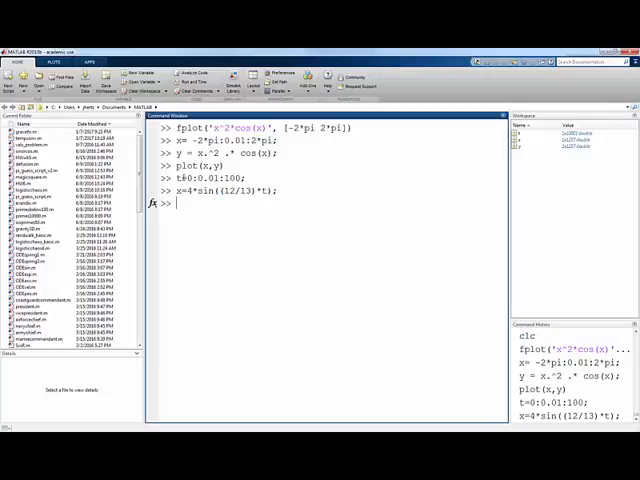
Type the definition y = 3*sin(t);
text(y=)
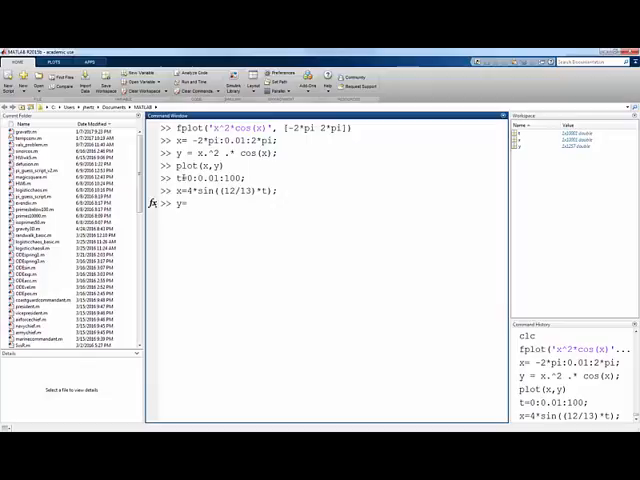
text(3*)
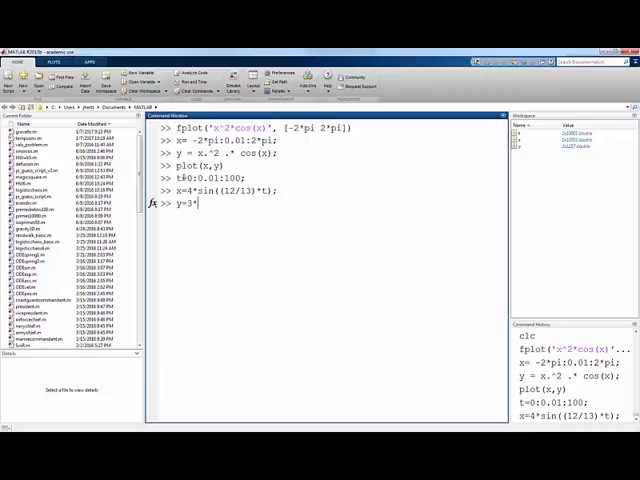
text(sin(t);)
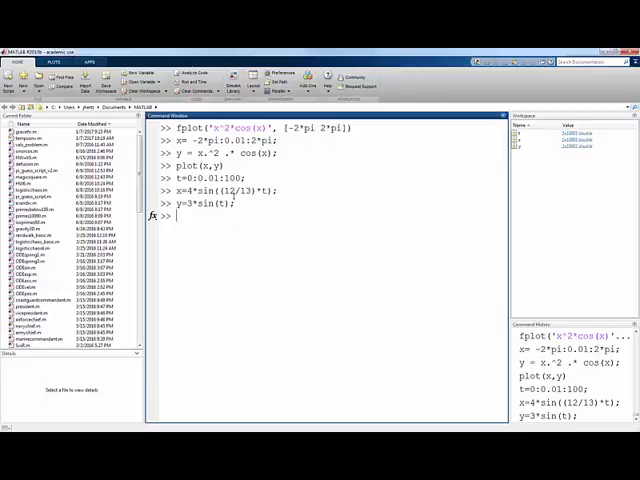
Run plot(x,y) on the parametric sine vectors
text(p1)
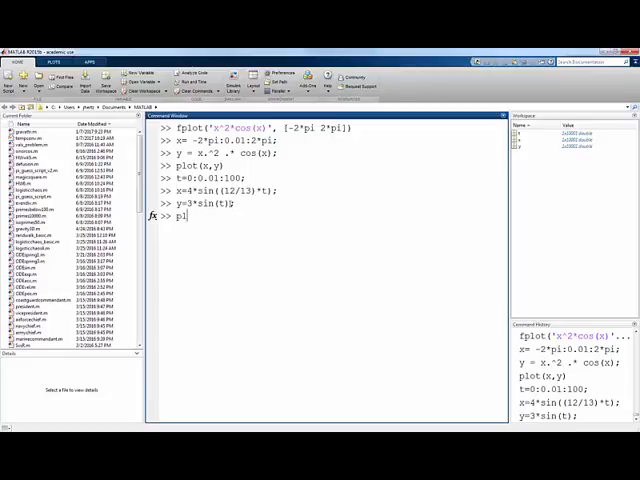
text(lot(x)
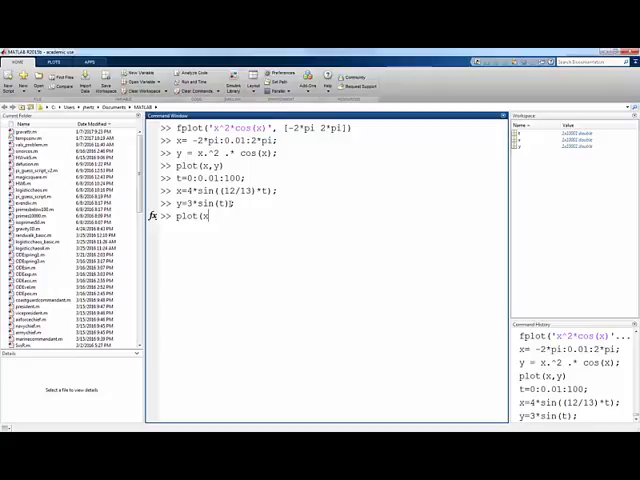
key(enter)
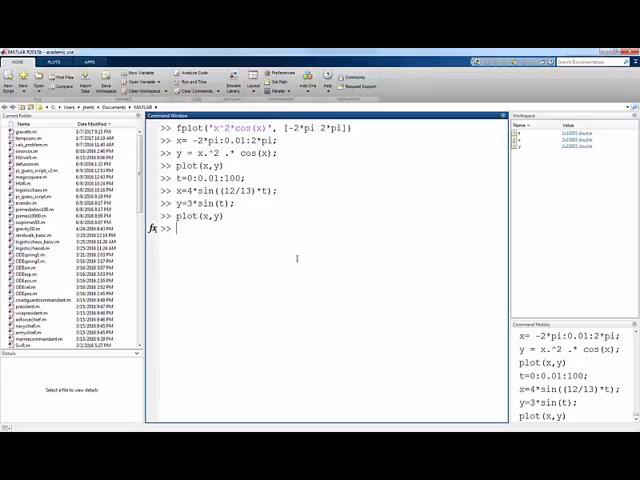
Clear the workspace and define x = -2:0.01:4
text(clear)
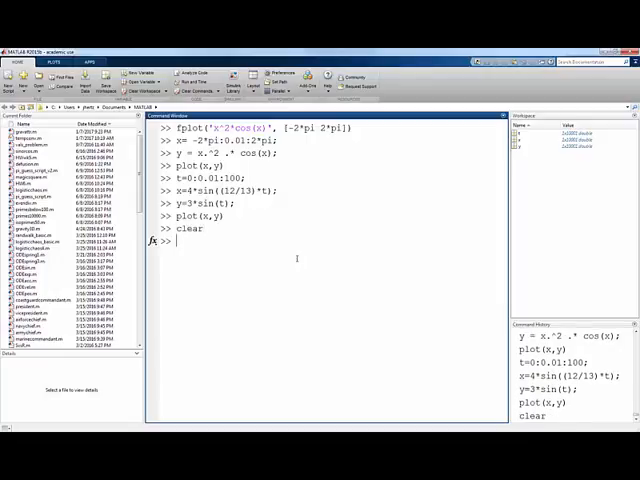
text(x =)
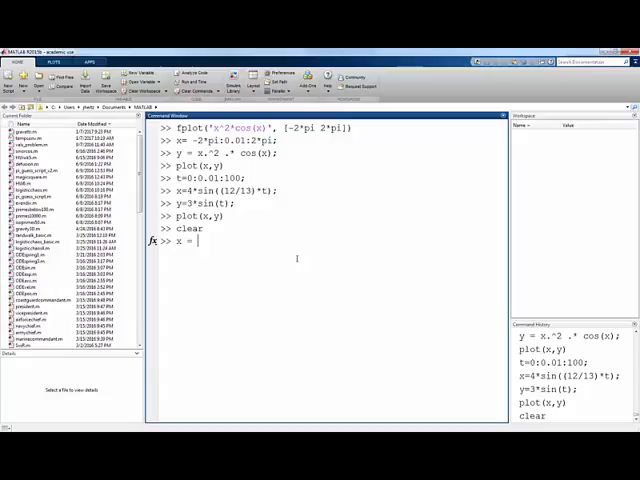
text(-2:)
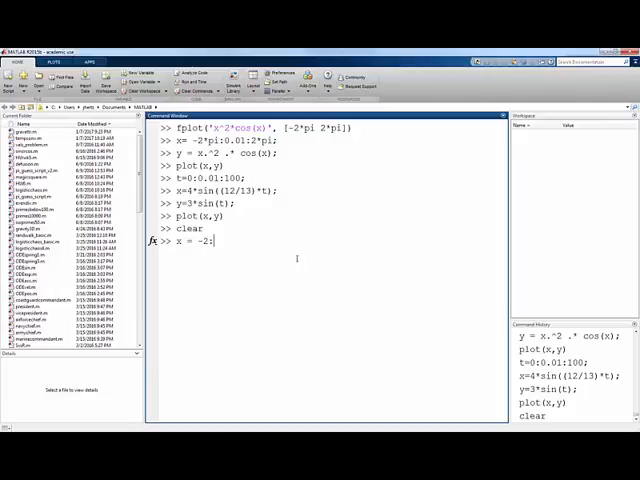
text(0.01:)
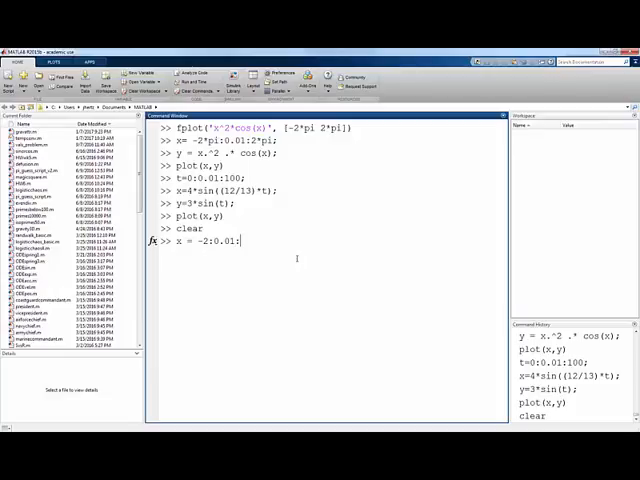
text(4;)
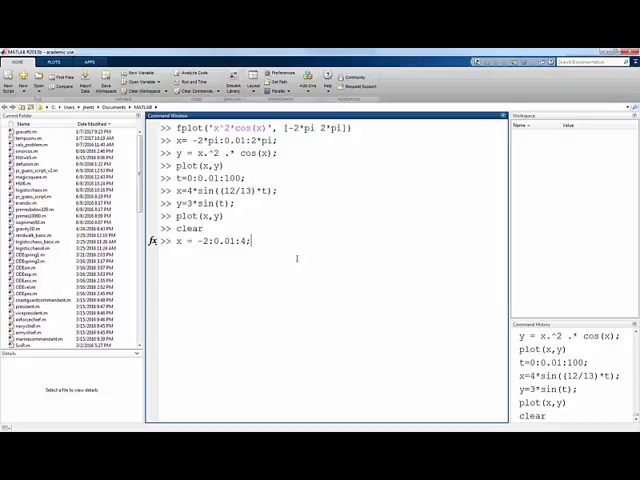
key(enter)
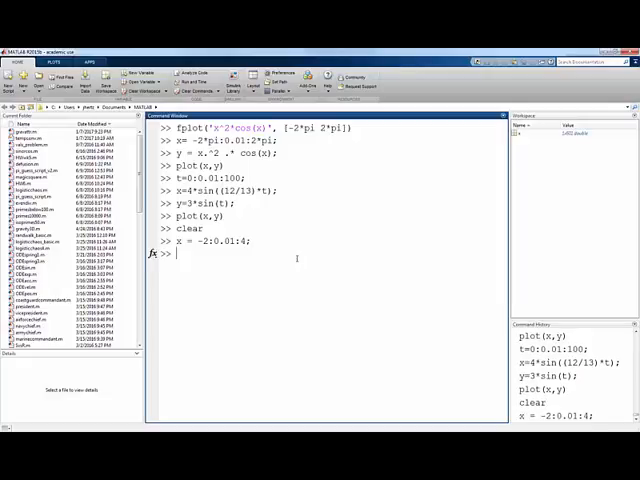
Define the cubic y = 3*x.^3 - 10*x.^2 + 5
text(y =)
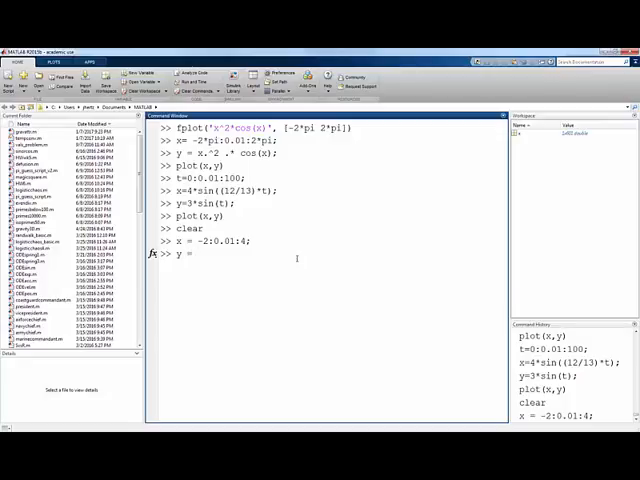
text(3*)
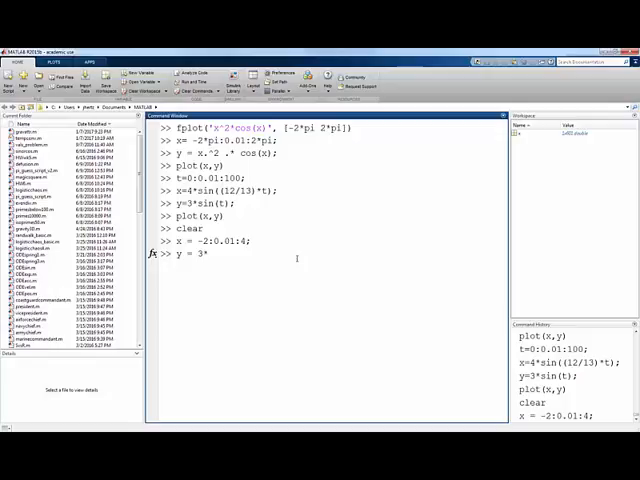
text(x.^3)
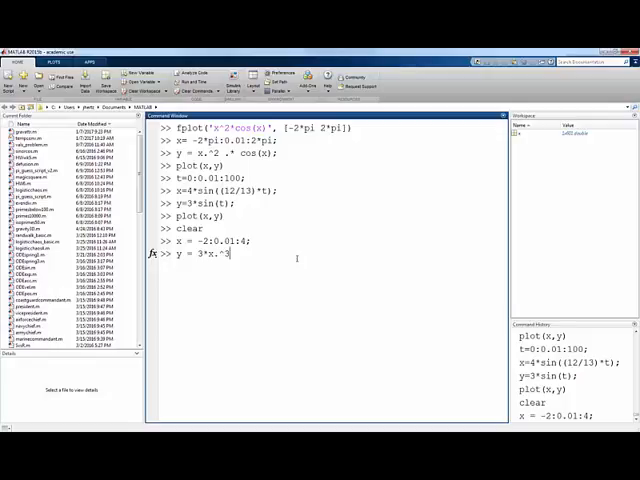
text(- 10*x.^2)
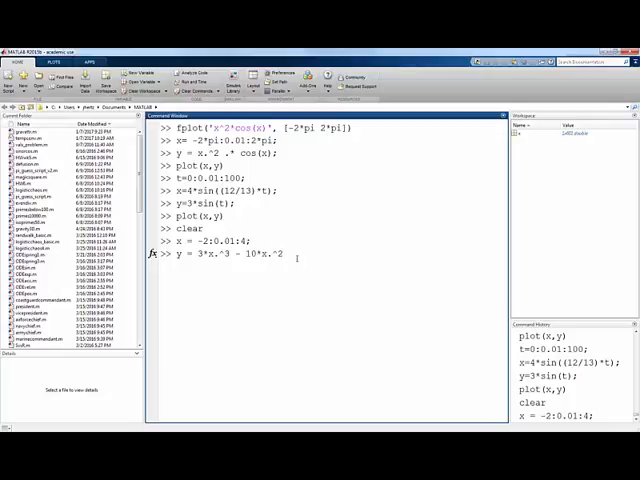
text(+)
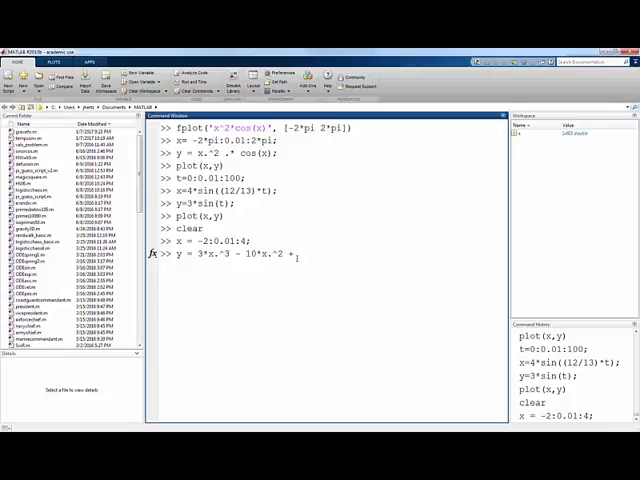
text(5;)
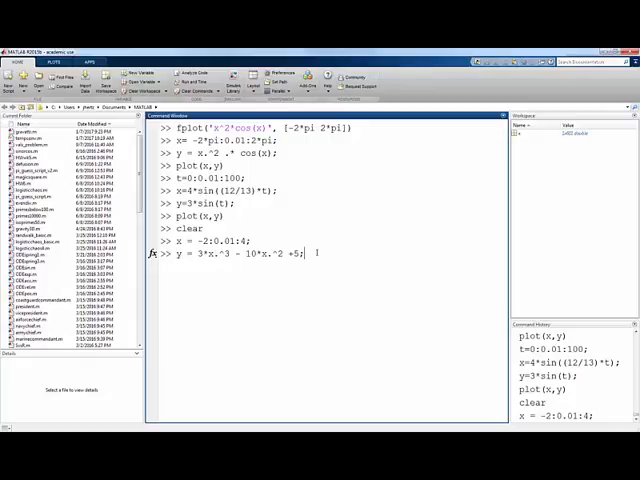
key(enter)
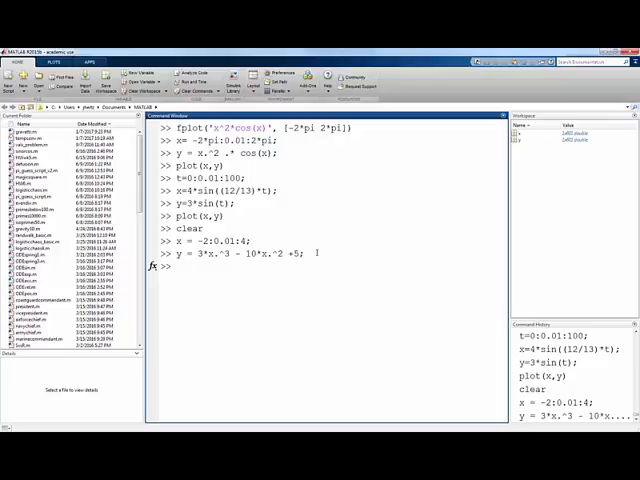
Define the first derivative dydx = 9*x.^2 - 20*x
text(dy)
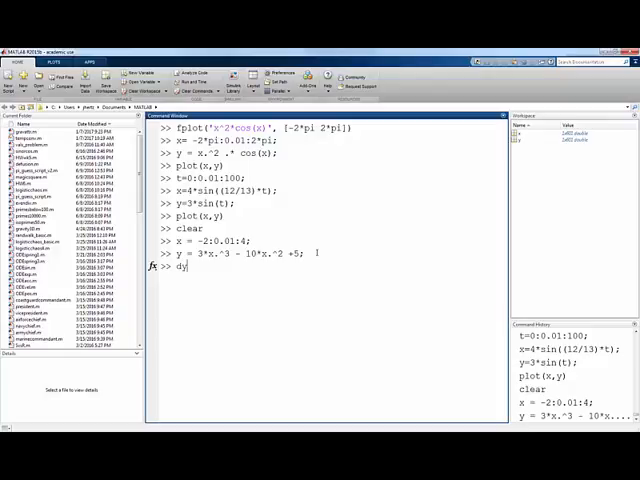
text(d)
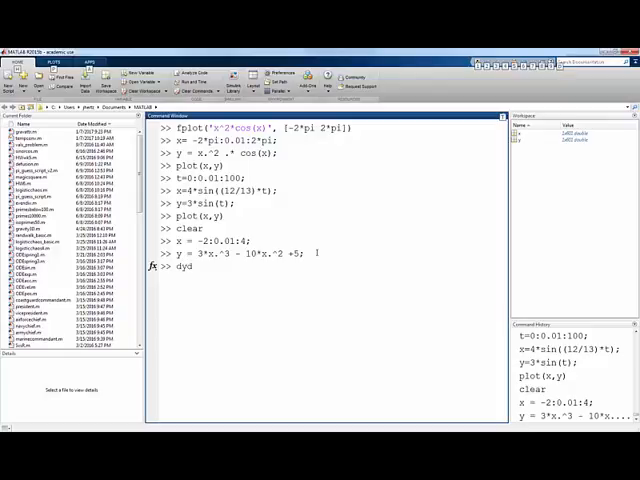
text(x)
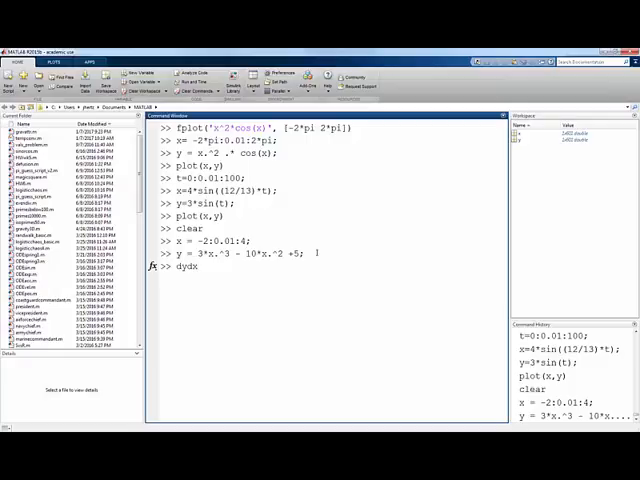
text(=)
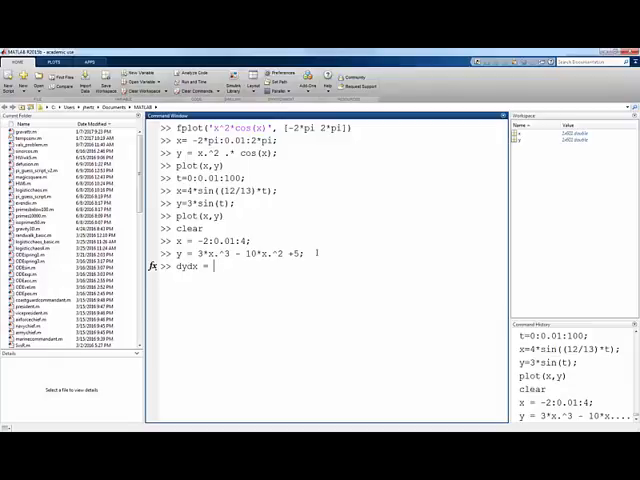
text(9*)
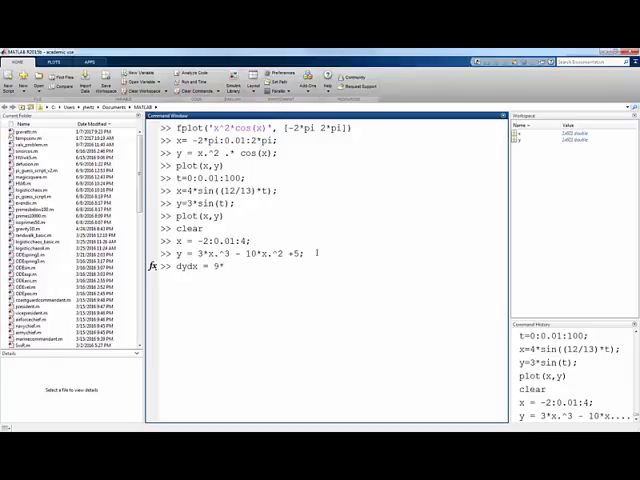
text(x.^2)
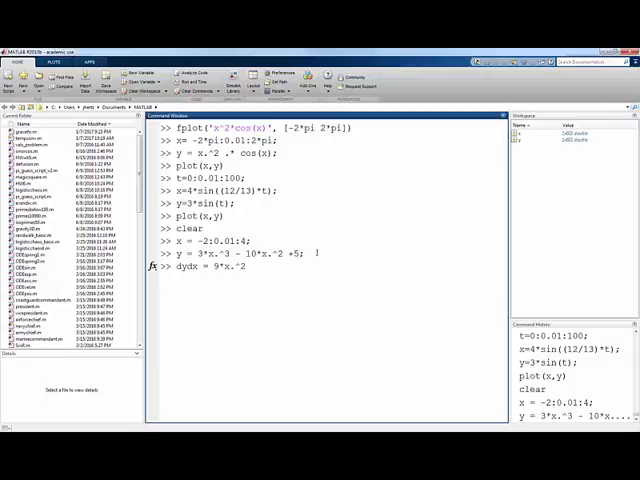
text(- 20)
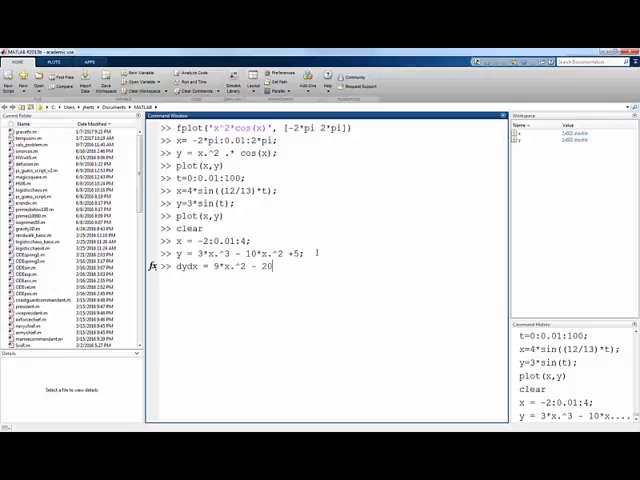
text(*x;)
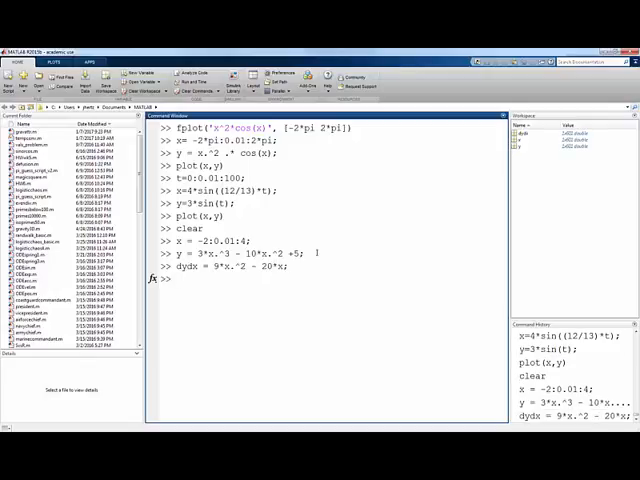
Define the second derivative d2ydx2 = 18*x - 20
text(d2ydx2 =)
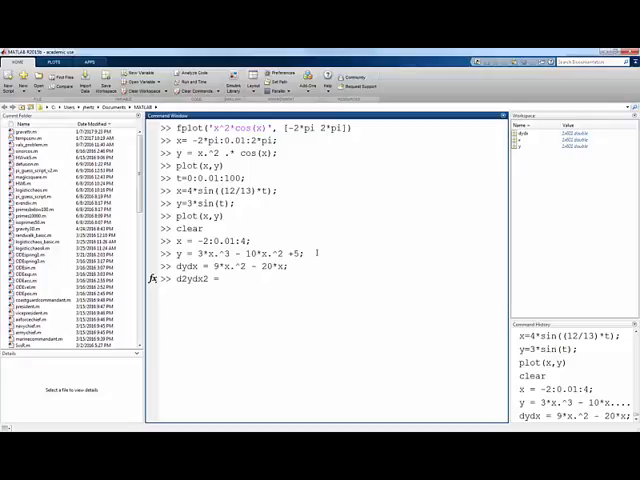
text(18*x)
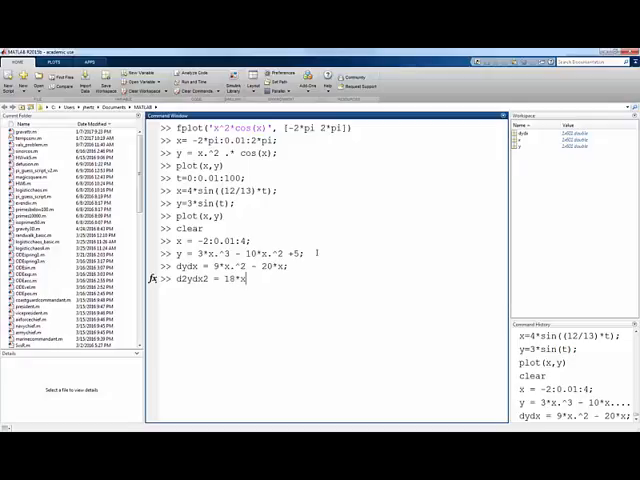
text(- 20;)
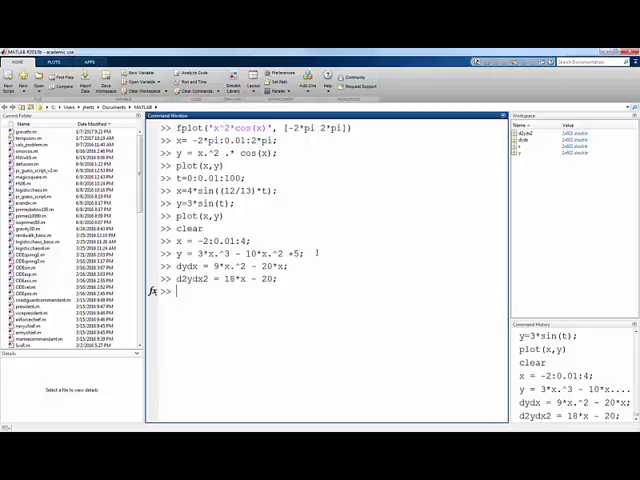
Plot y 'k', dydx 'b--' and d2ydx2 'r:' together, then close the figure
text(plot(x, y, 'k)
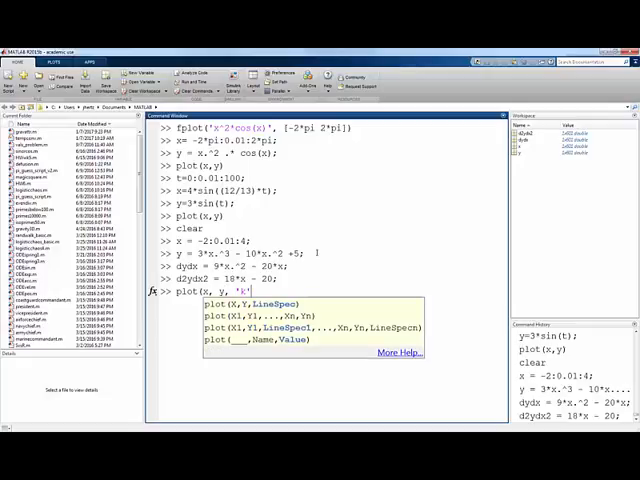
text(, x,)
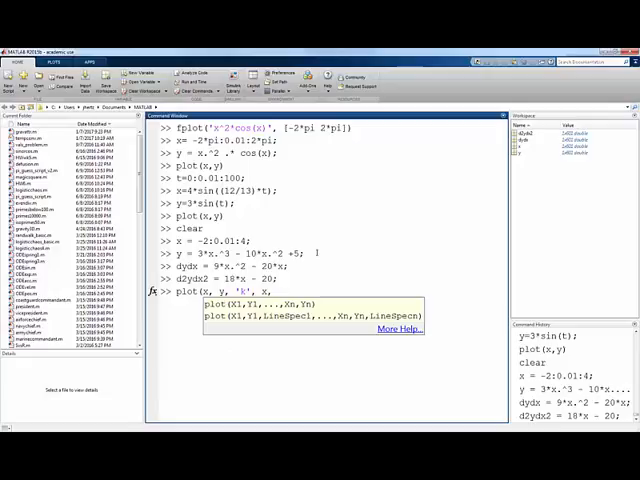
text(dydx,)
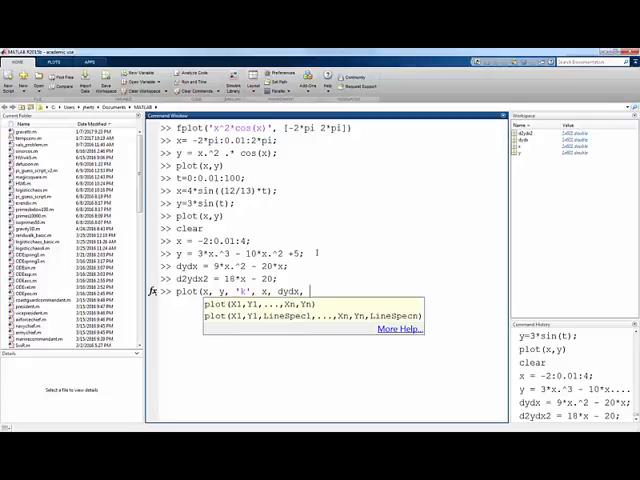
text(')
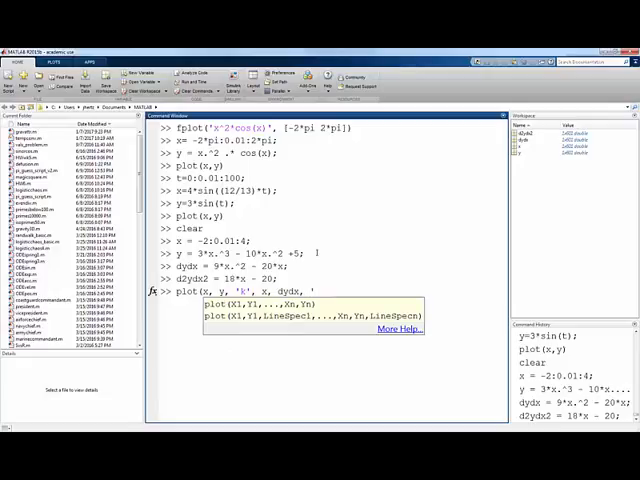
text('b--',)
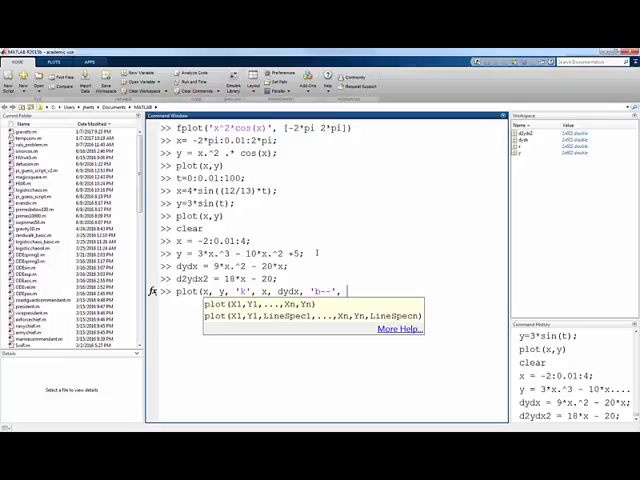
text(, d)
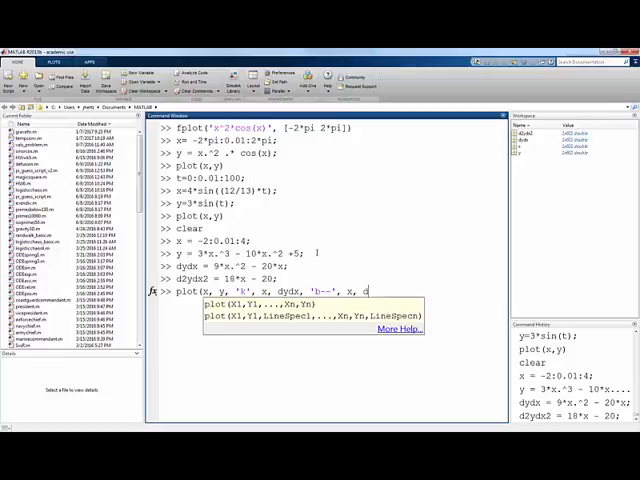
text(2ydx2, 'r:'))
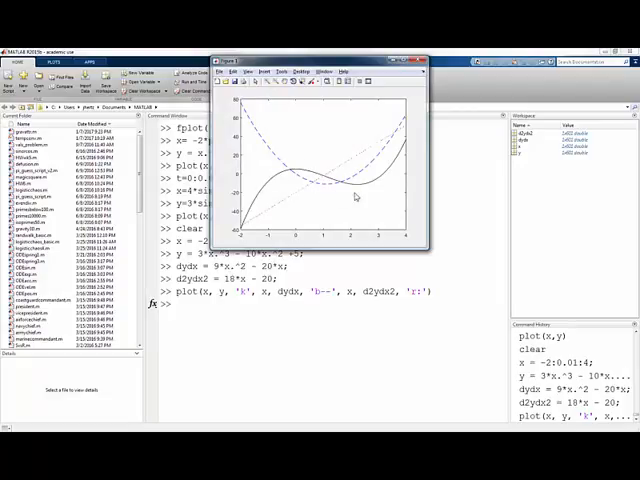
mouse_move(388, 178)
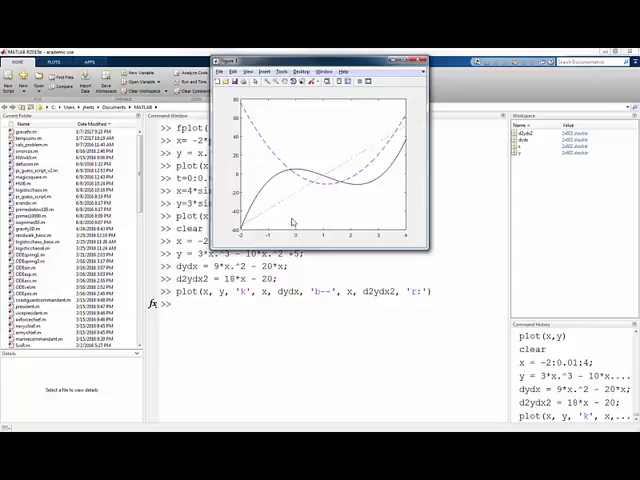
mouse_move(363, 160)
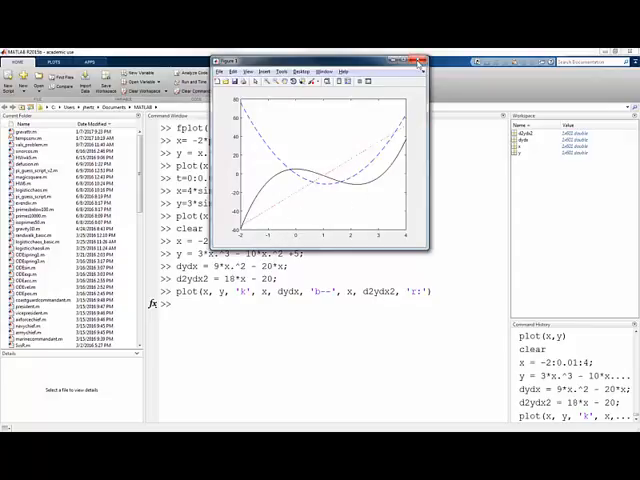
click(422, 61)
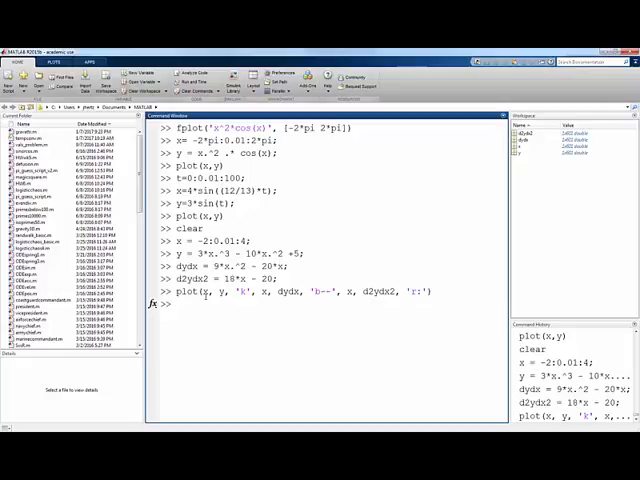
Clear the figure, turn hold on, and plot the cubic in black
text(clf)
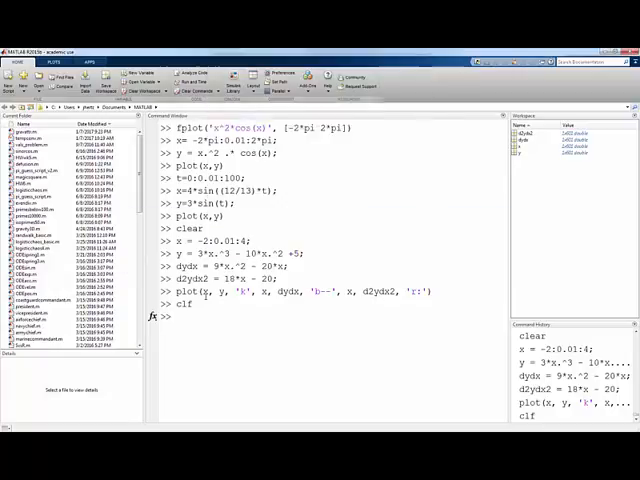
text(h)
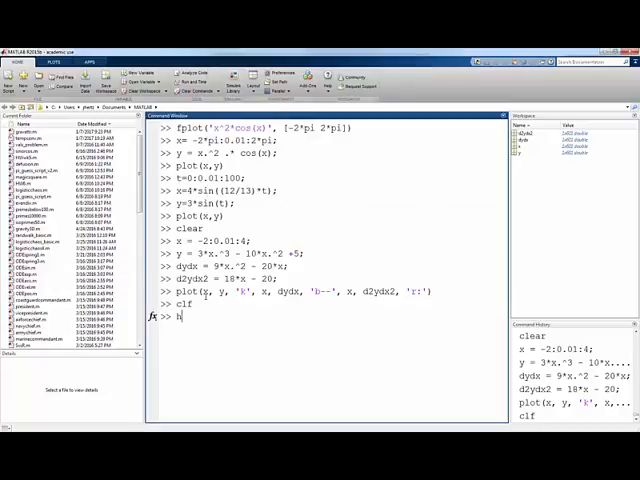
text(old on)
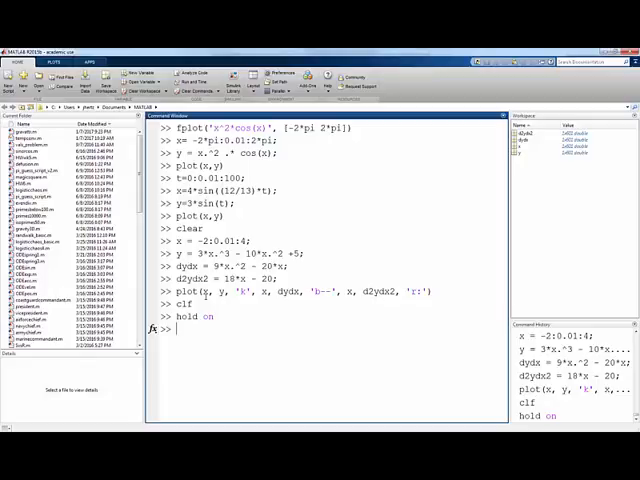
text(plot()
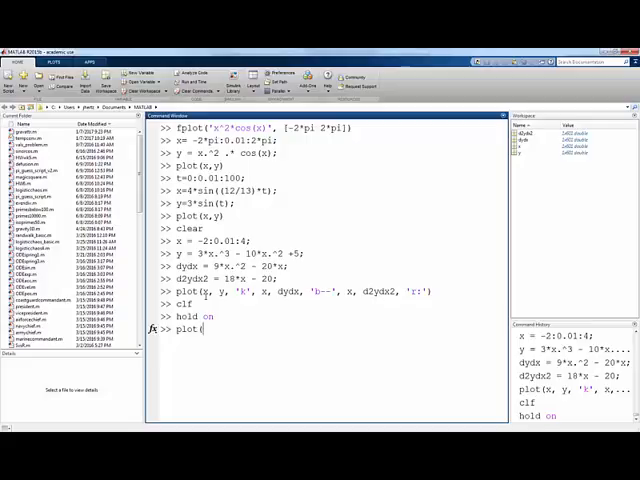
text(x,y,'k)
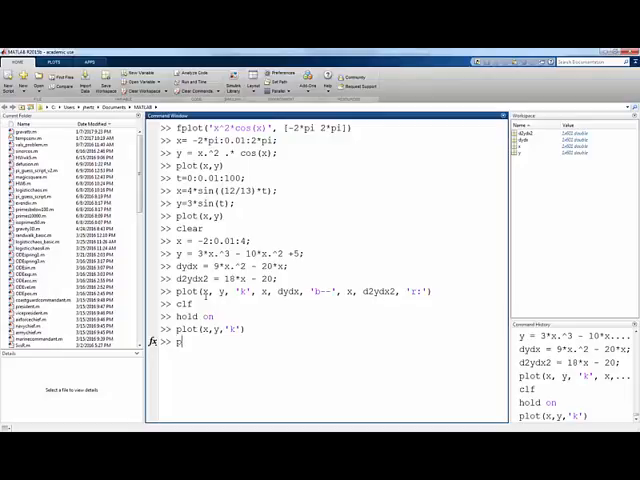
Overlay dydx as dashed blue and d2ydx2 as dotted red
text(plot(x,)
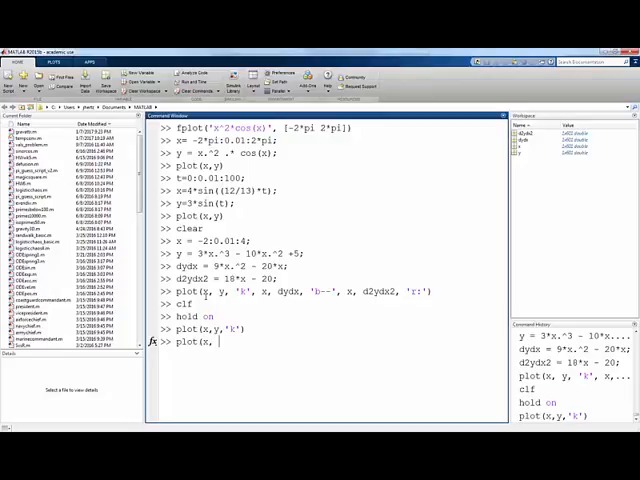
text(dydx)
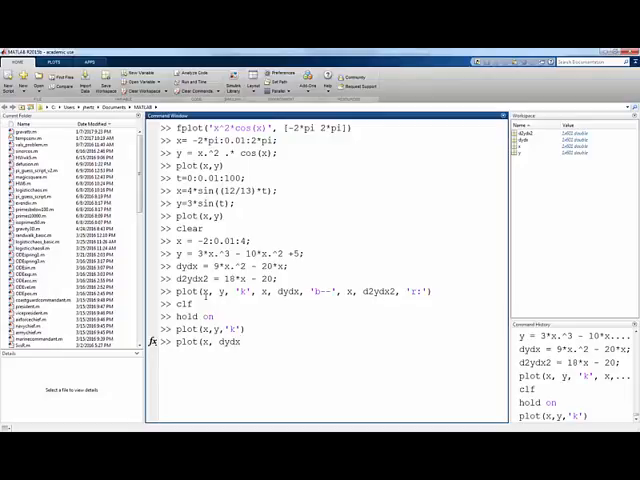
text(,'b--')
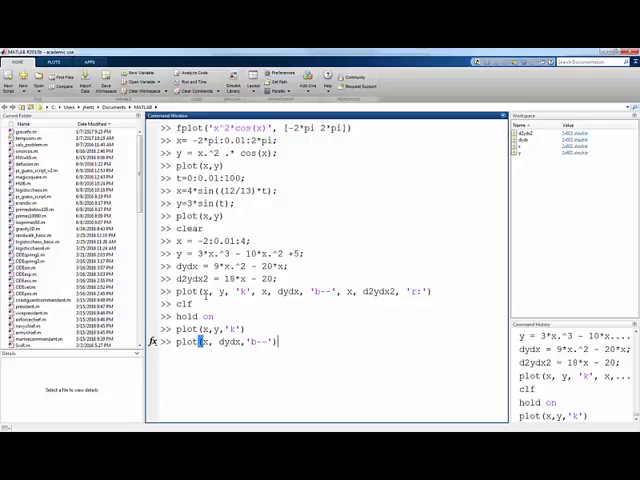
key(Return)
text(plot(x,)
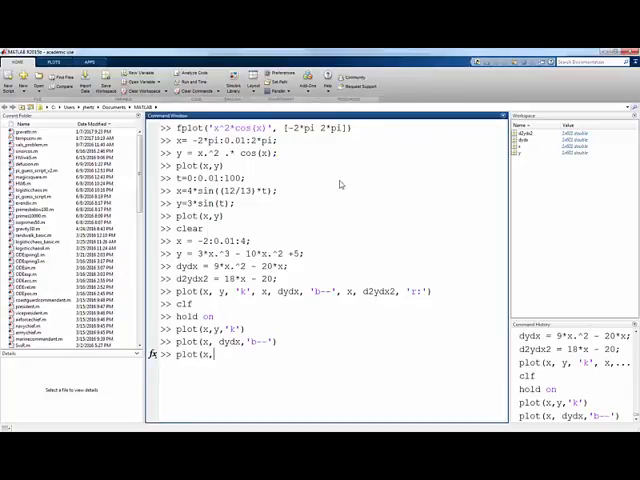
text(d2ydx2, ')
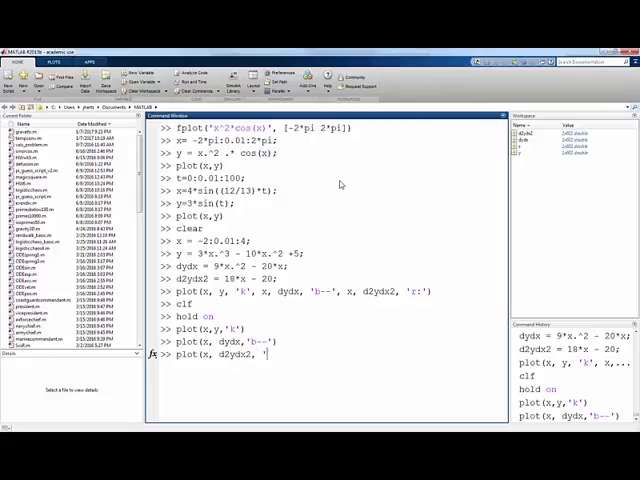
key(enter)
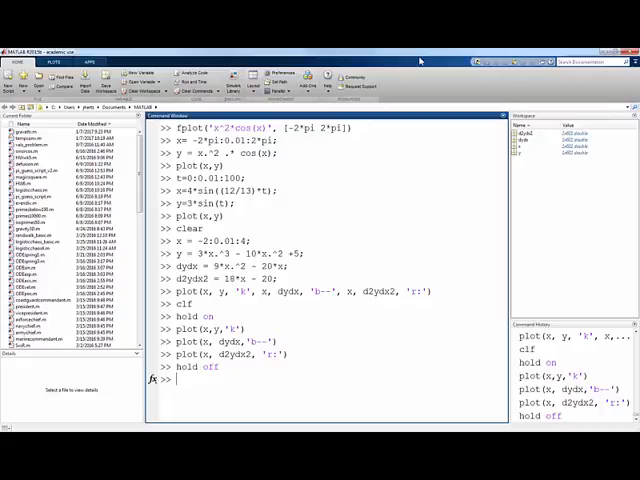
Run subplot(2,2,1) with plot(x,y), then select panel subplot(2,2,2)
text(s)
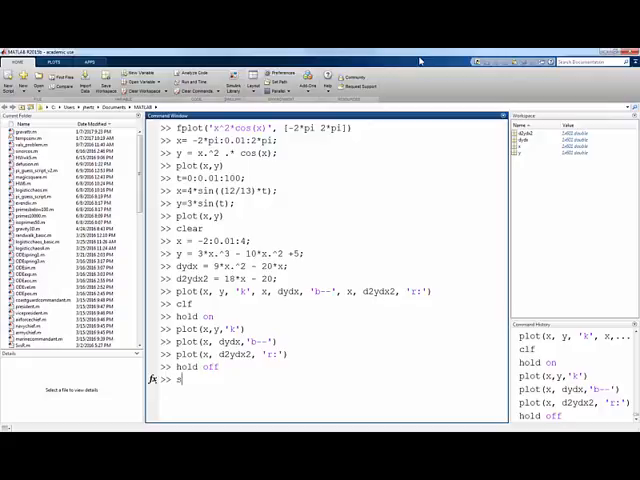
text(subplot)
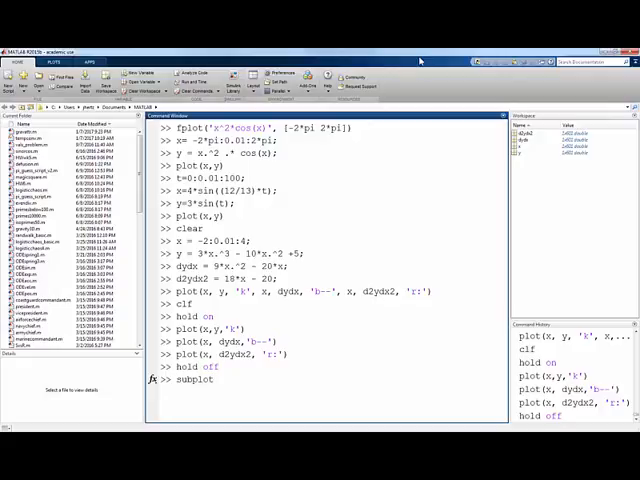
text((2,2,1))
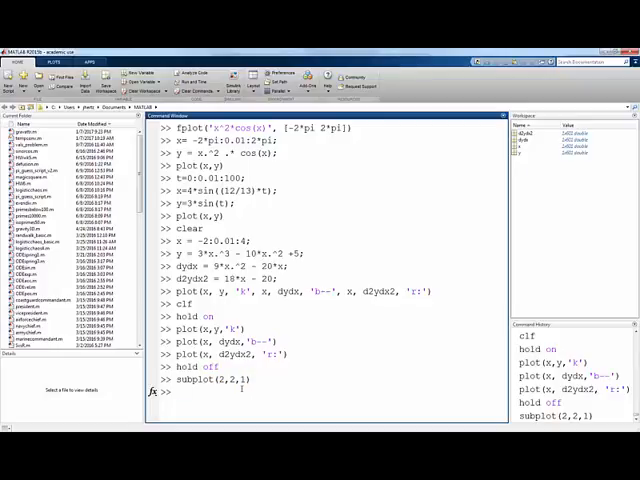
text(plot(x,y)
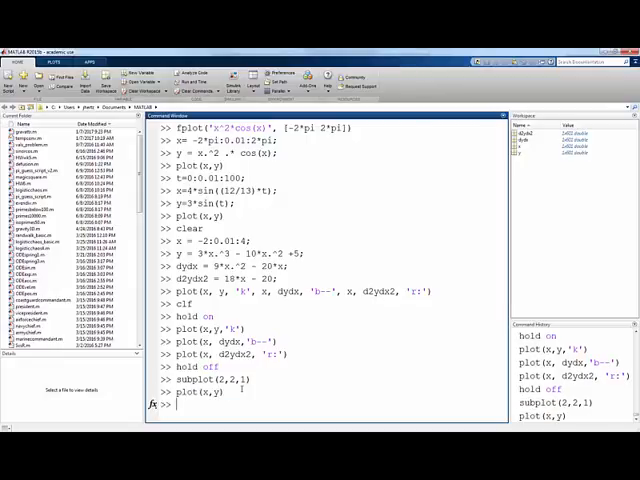
key(Enter)
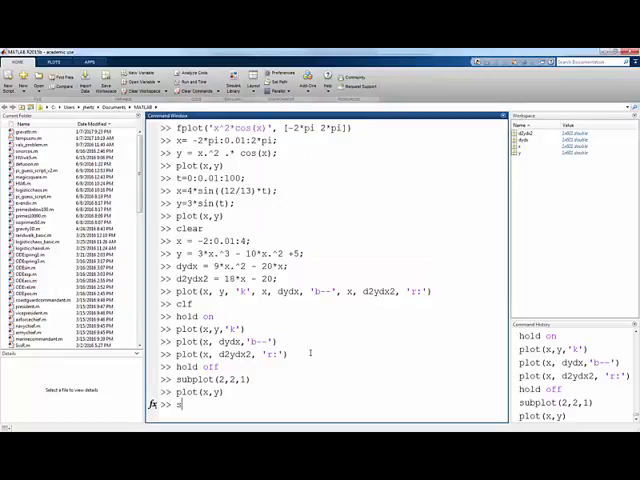
text(subpot)
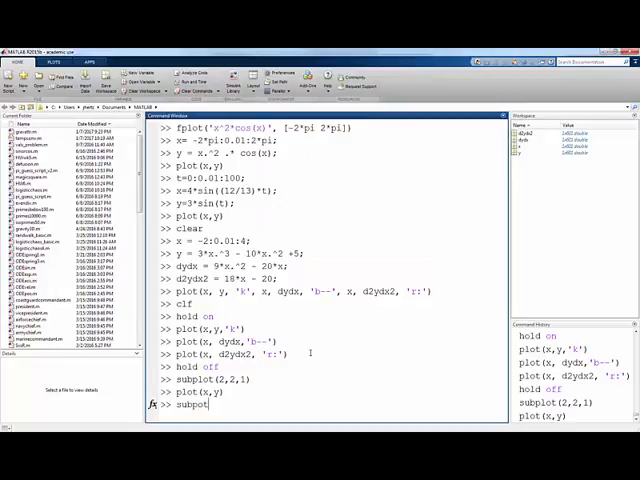
text(t(2,2,2)
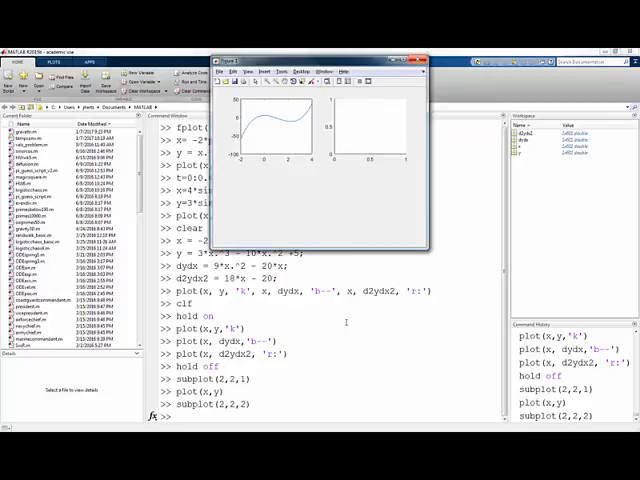
Plot dydx against x in black in the second subplot panel
text(plot)
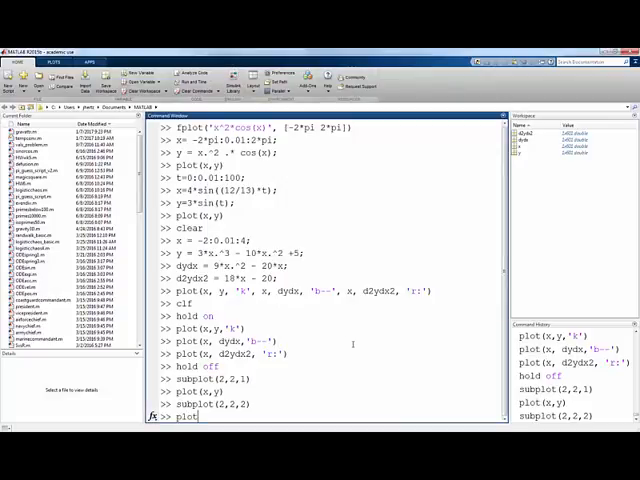
text((x,dyd)
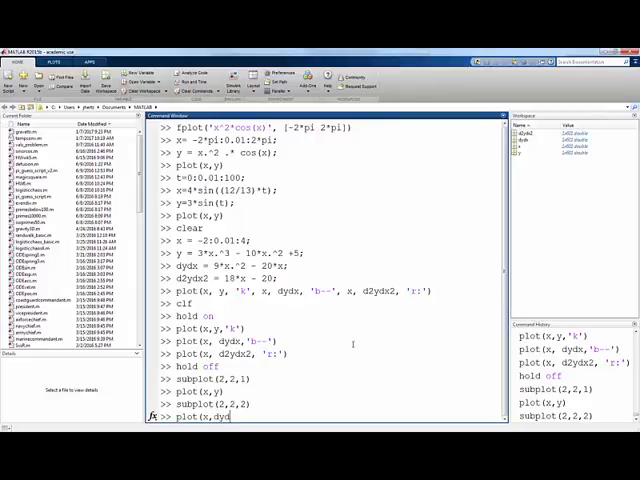
text(dx,'k')
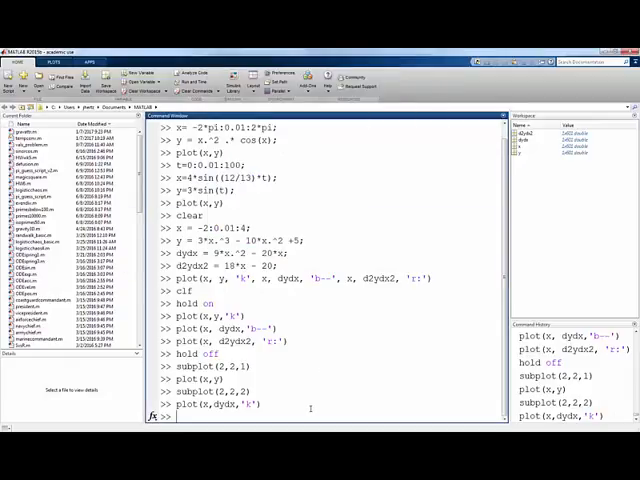
Switch to subplot(2,2,3) and plot d2ydx2 against x in red
text(subplot)
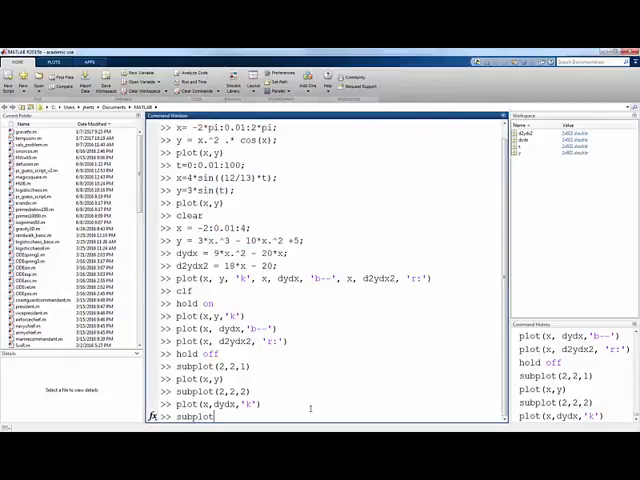
text((2,2,3))
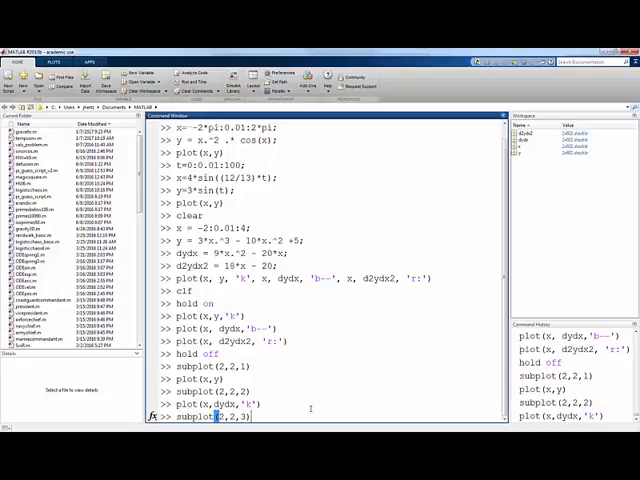
key(enter)
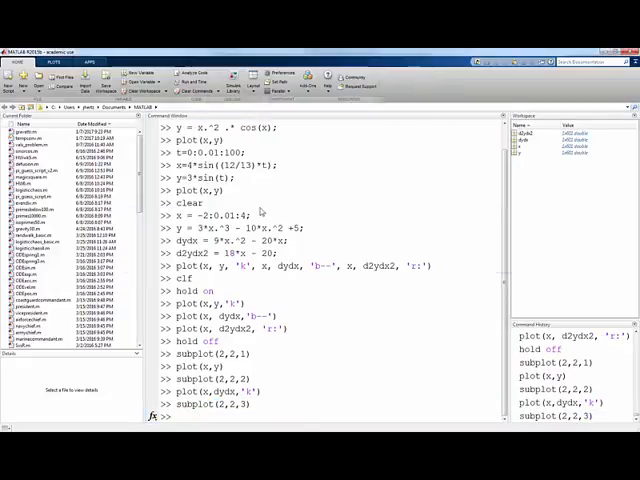
text(plot(x)
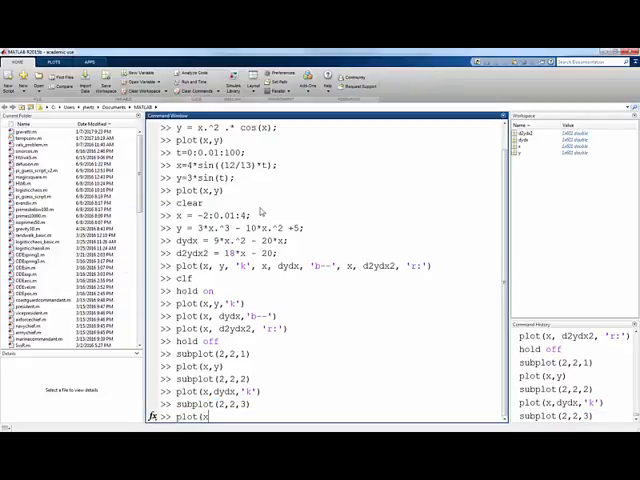
text(d)
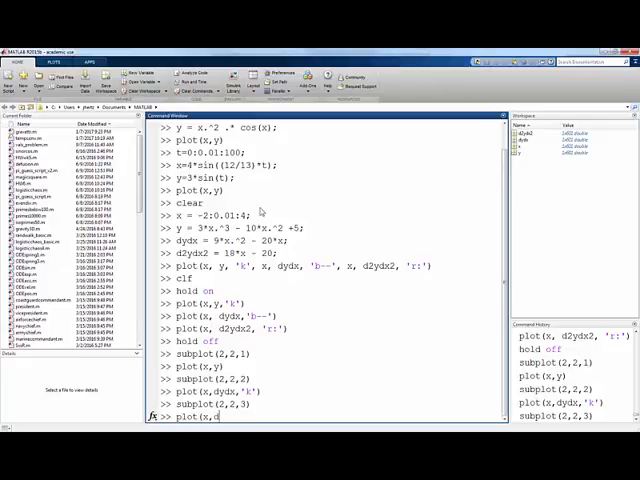
text(2ydx2,)
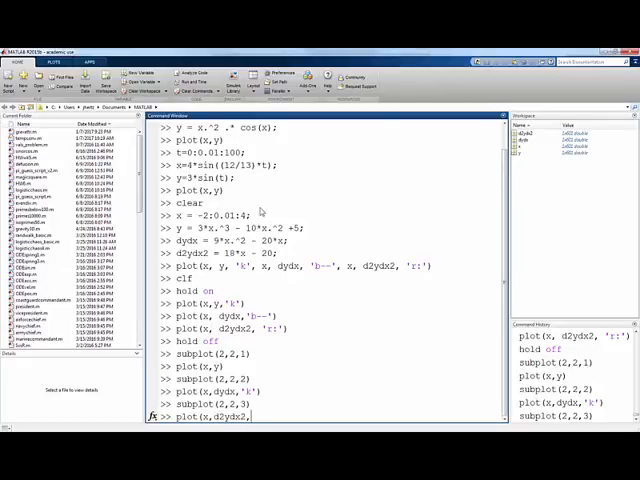
key(enter)
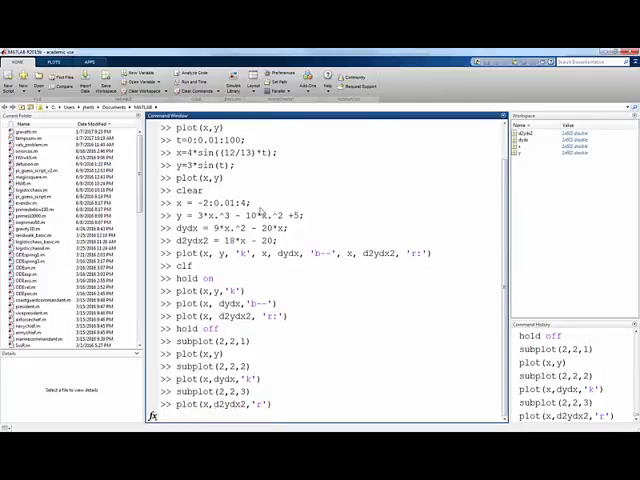